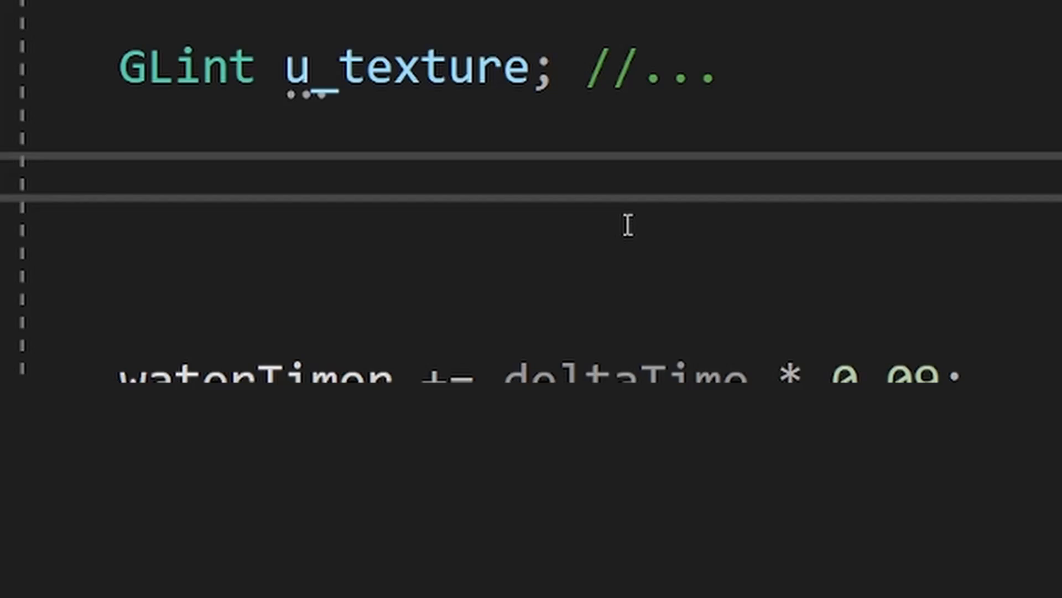
Step: Add glUniform1i(u_texture, 0); in C++ and start the shader's uniform declaration
{"action": "type", "text": "glUniform1i(u_texture, 0);"}
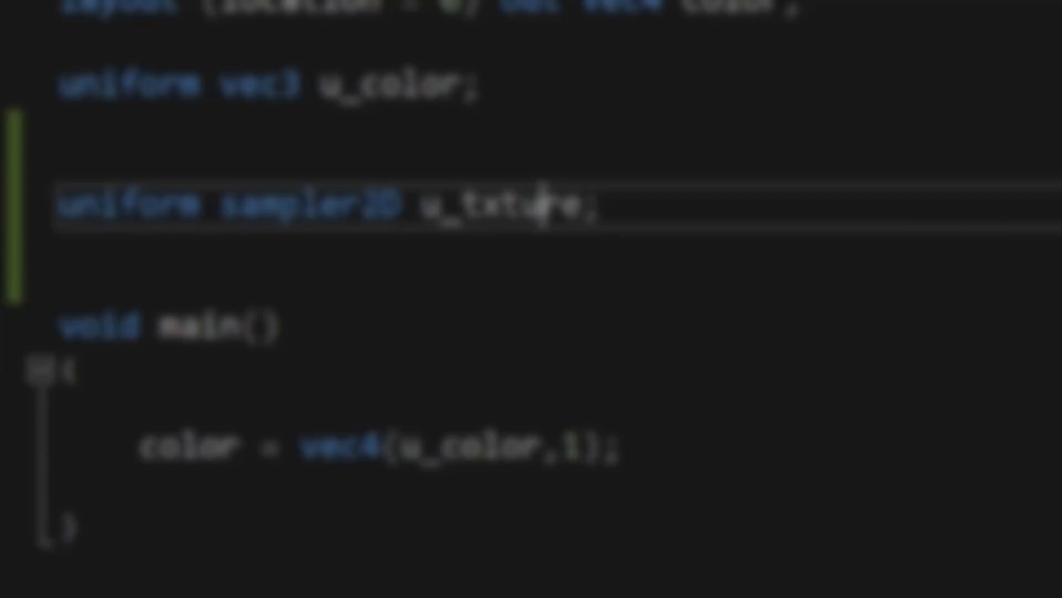
{"action": "type", "text": "un"}
{"action": "type", "text": "sampler2D"}
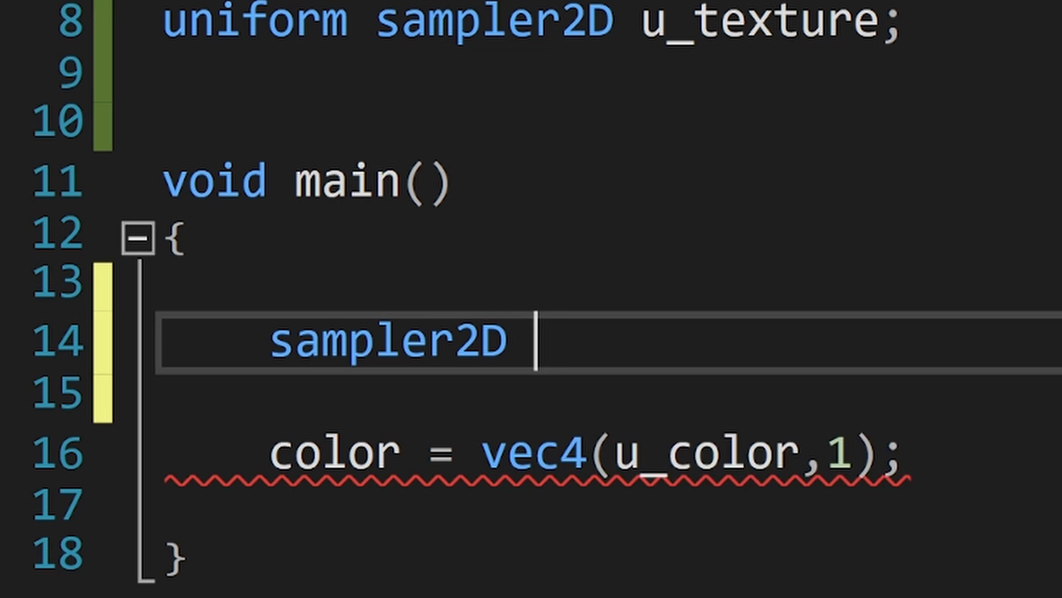
Step: Type 'uniform samp' to begin the sampler2D declaration in the shader
{"action": "type", "text": "uniform samp"}
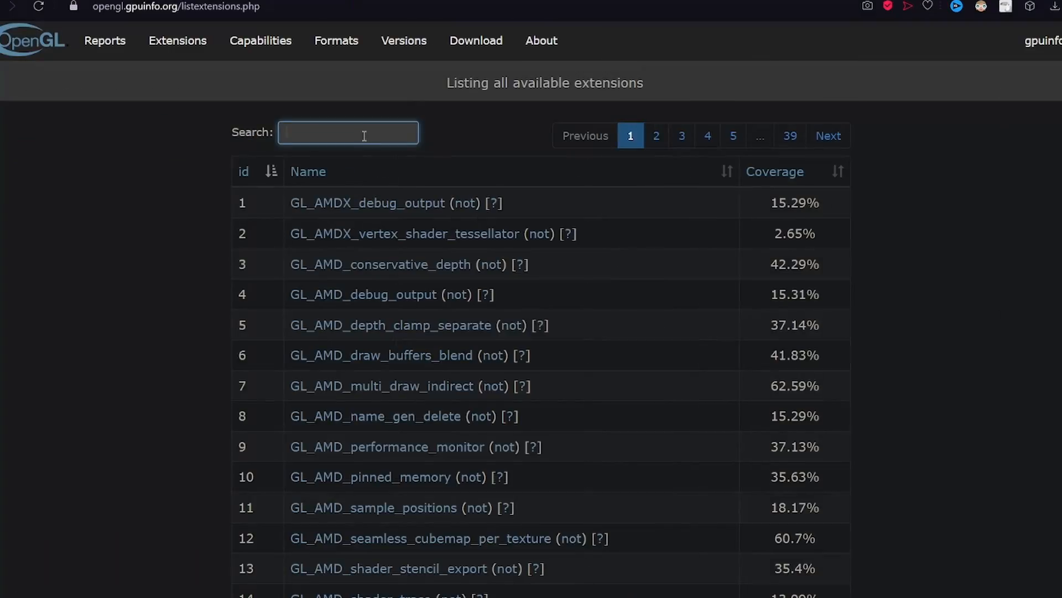
Step: Search the gpuinfo.org extension list for 'bindless' and pick a matching entry
{"action": "type", "text": "bindless"}
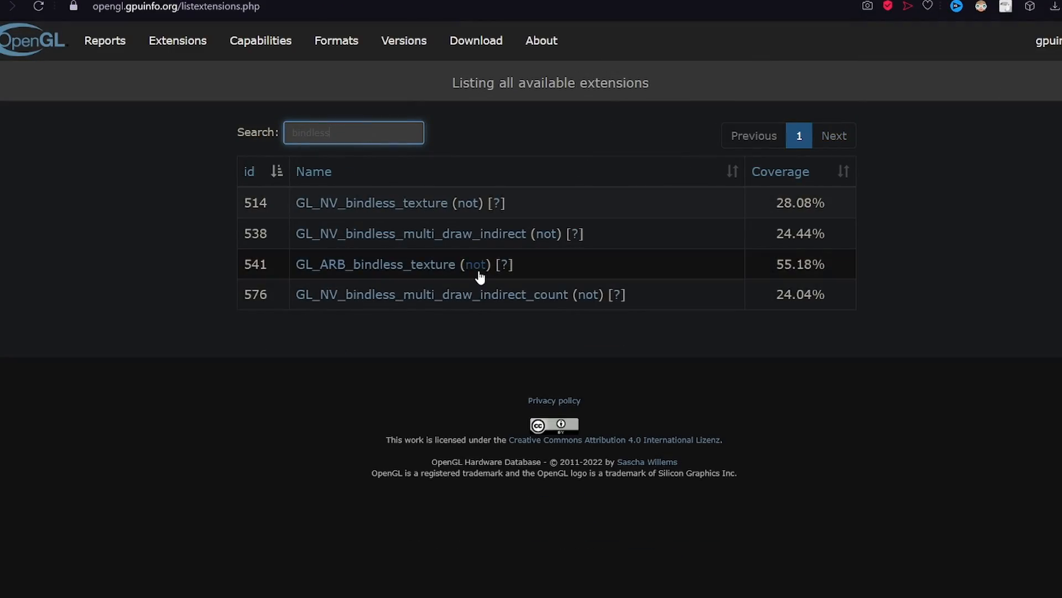
{"action": "left_click", "coordinate": [474, 264]}
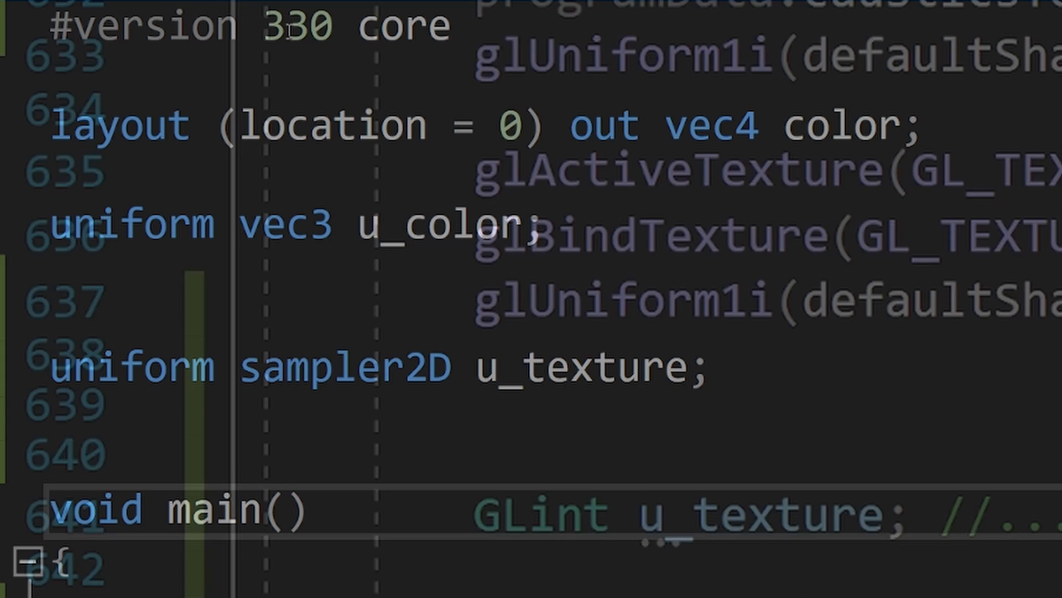
Step: Start a 'layout (binding' qualifier in front of the shader's texture uniform
{"action": "type", "text": "layout (binding"}
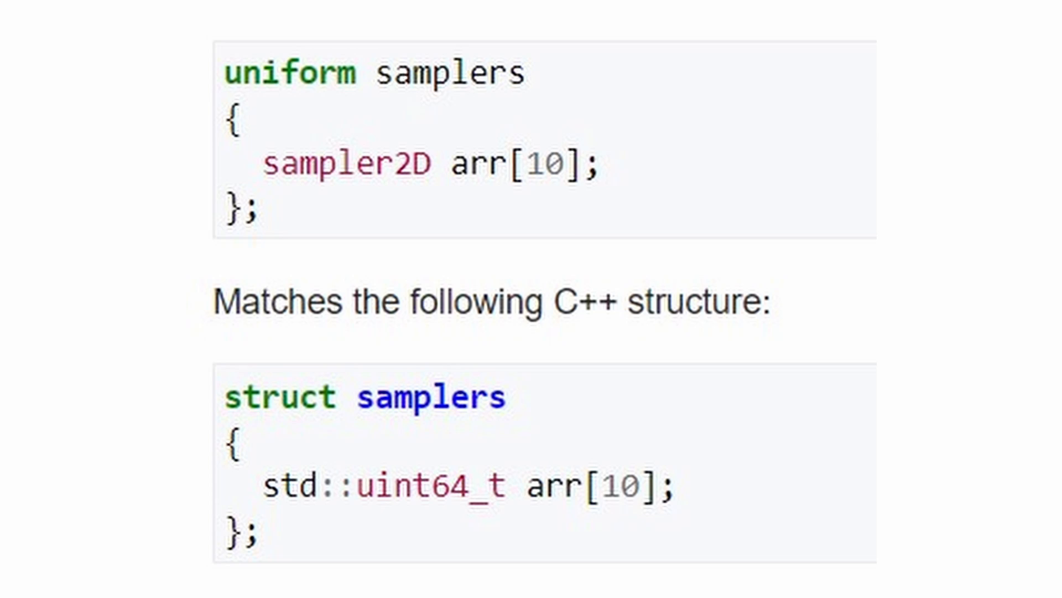
{"action": "scroll", "scroll_direction": "down", "scroll_amount": 3}
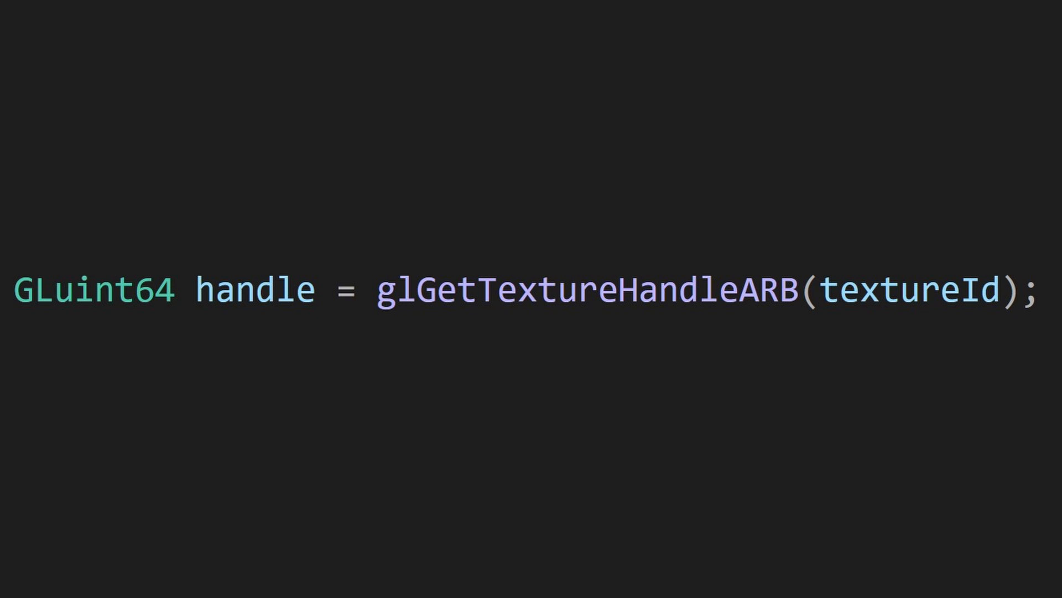
Step: Add glMakeTextureHandleResidentARB(handle); and glMakeTextureHandleNonResidentARB(handle); calls
{"action": "type", "text": "glMakeTextureHandleResidentARB(handle);"}
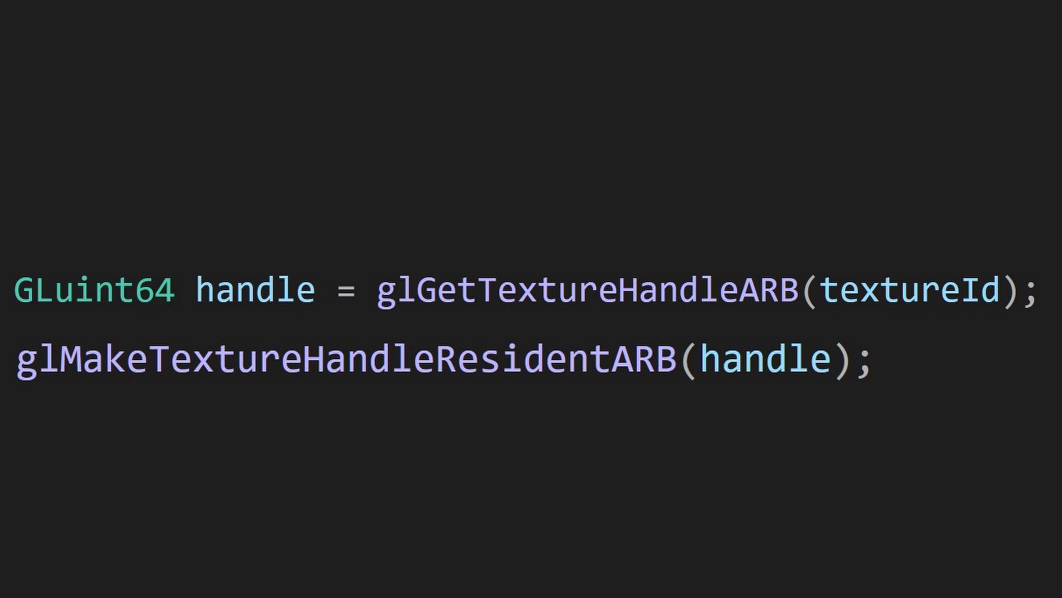
{"action": "type", "text": "glMakeTextureHandleNonResidentARB(handle);"}
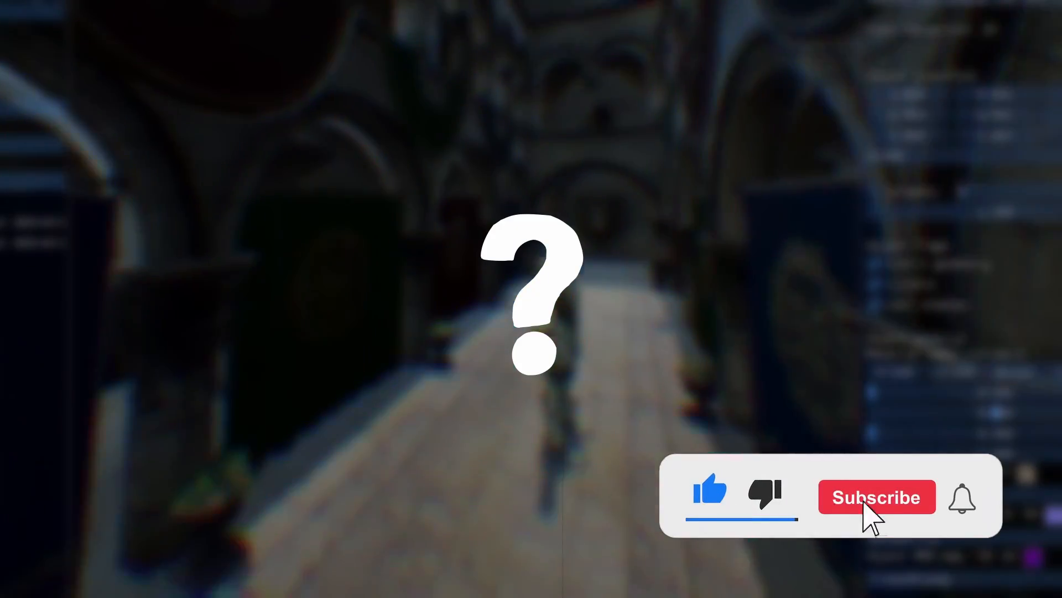
Step: Click the subscribe prompt on the water caustics end screen
{"action": "left_click", "coordinate": [877, 497]}
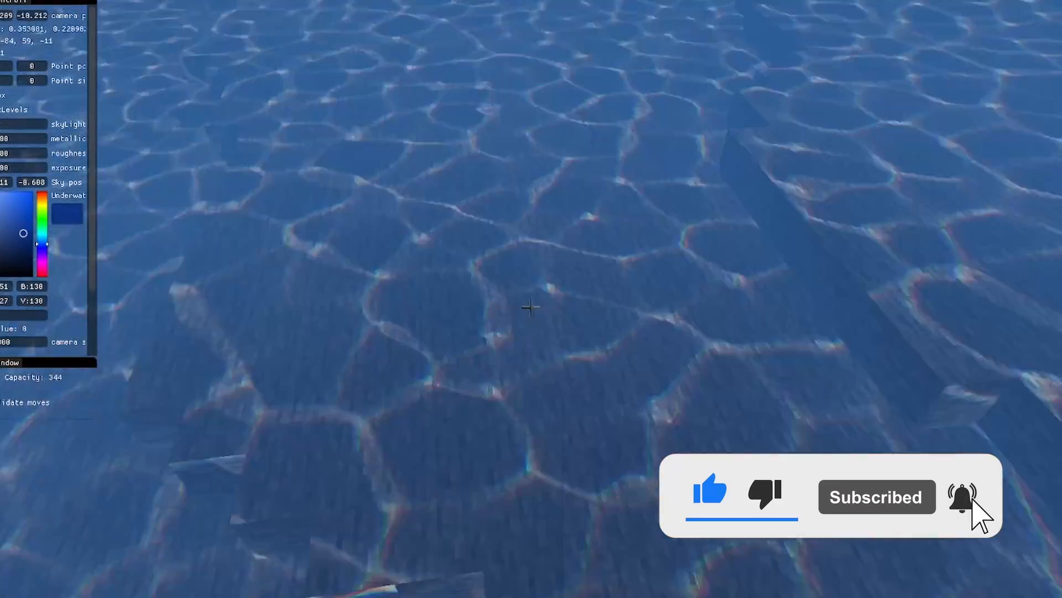